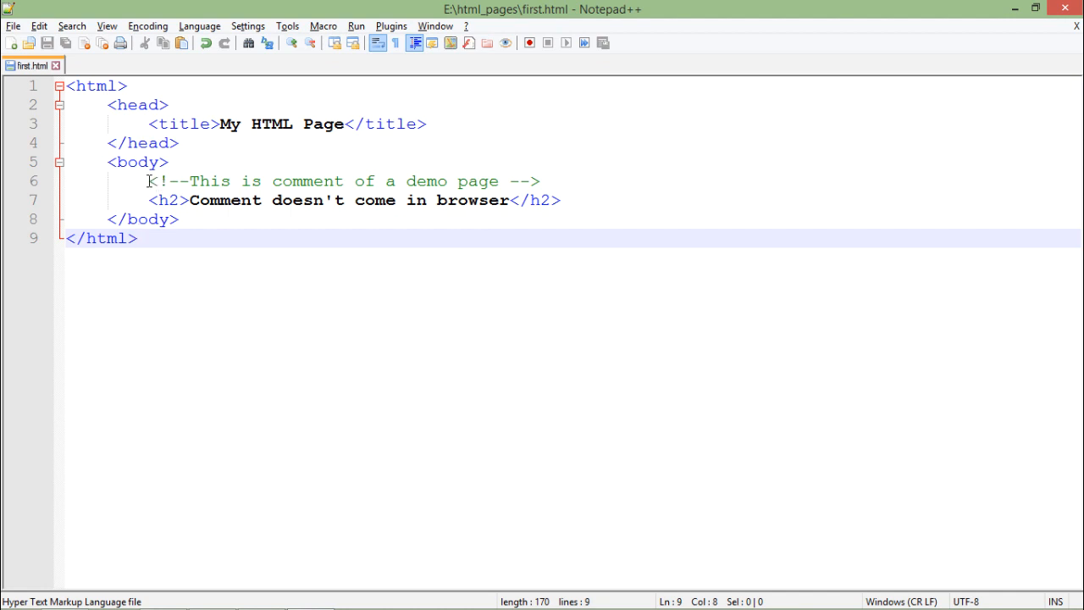
Step: Mark the comment's opening and closing dashes, then close Chrome's page-source tab, returning to first.html
left_click(170, 181)
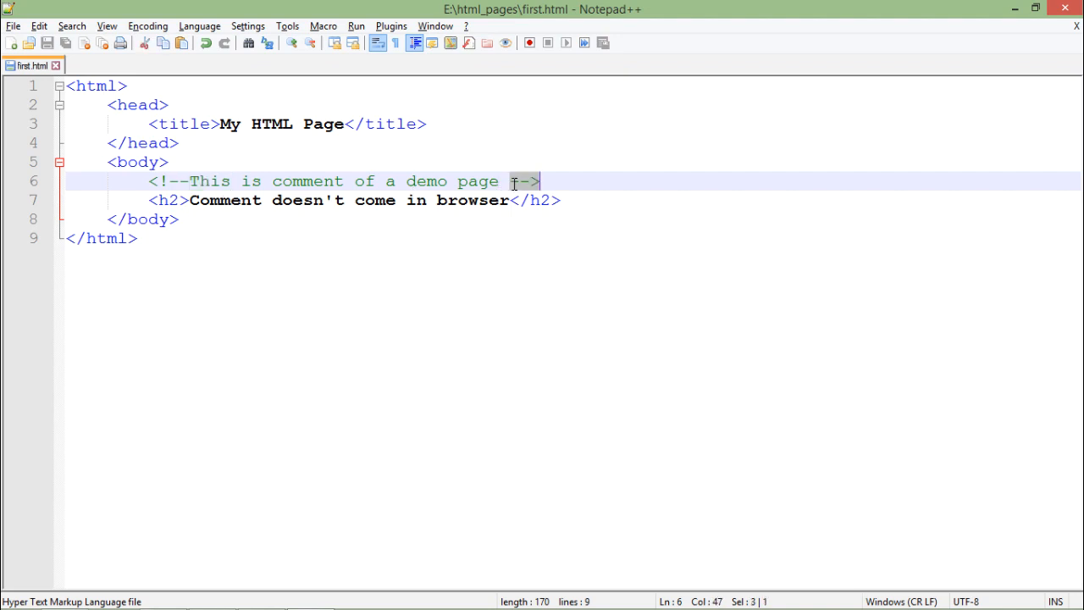
left_click(516, 180)
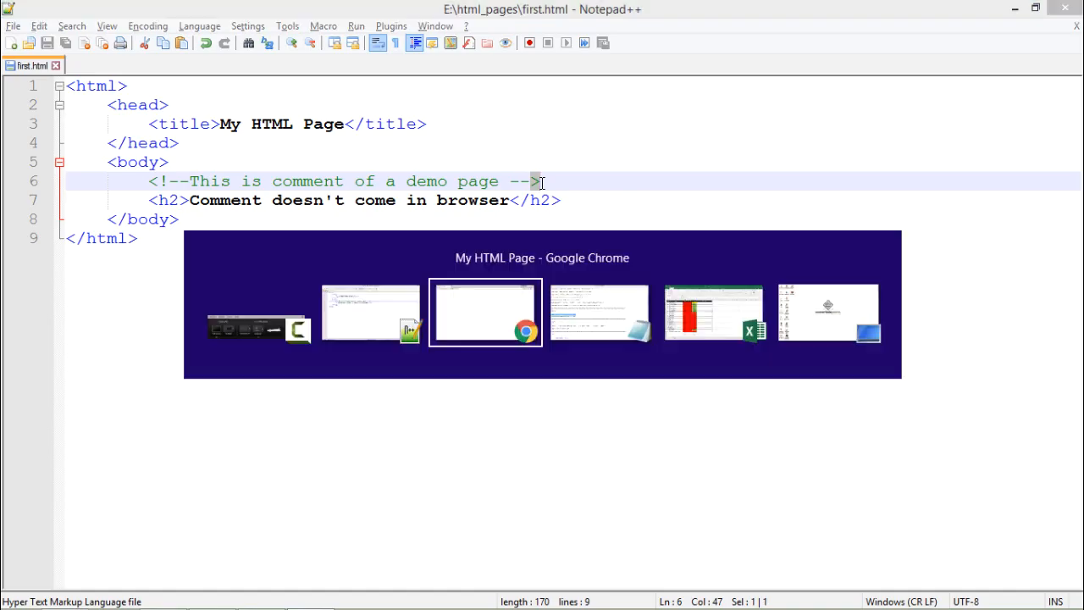
left_click(485, 312)
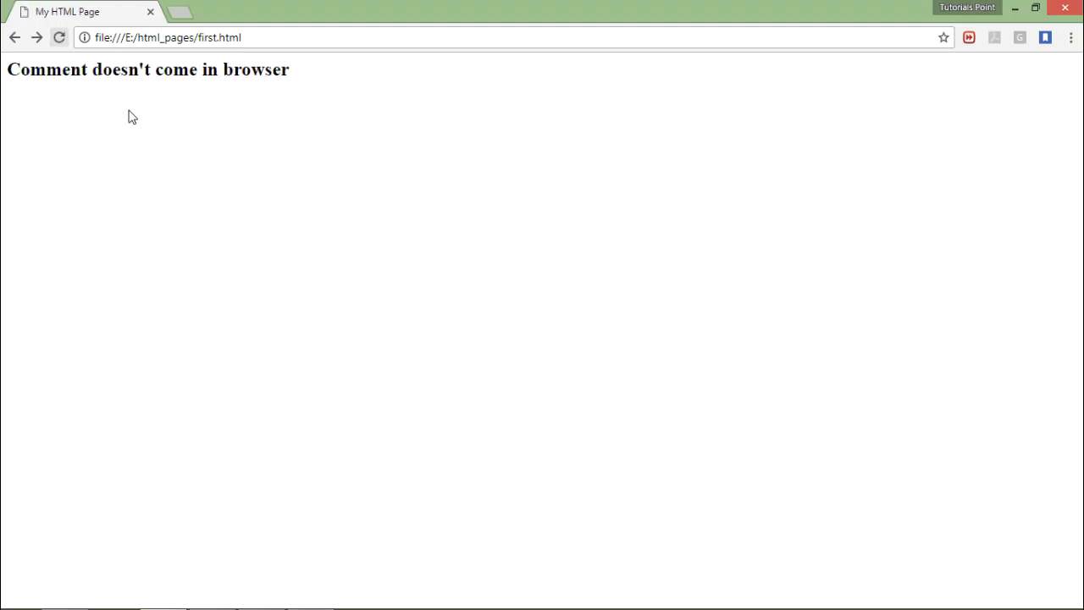
mouse_move(267, 86)
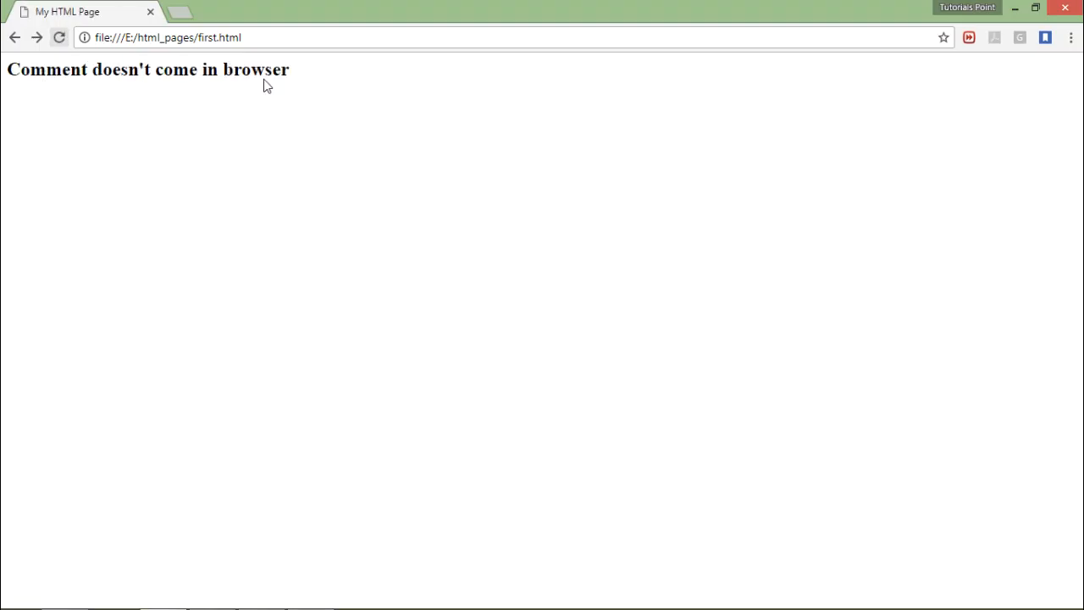
mouse_move(275, 87)
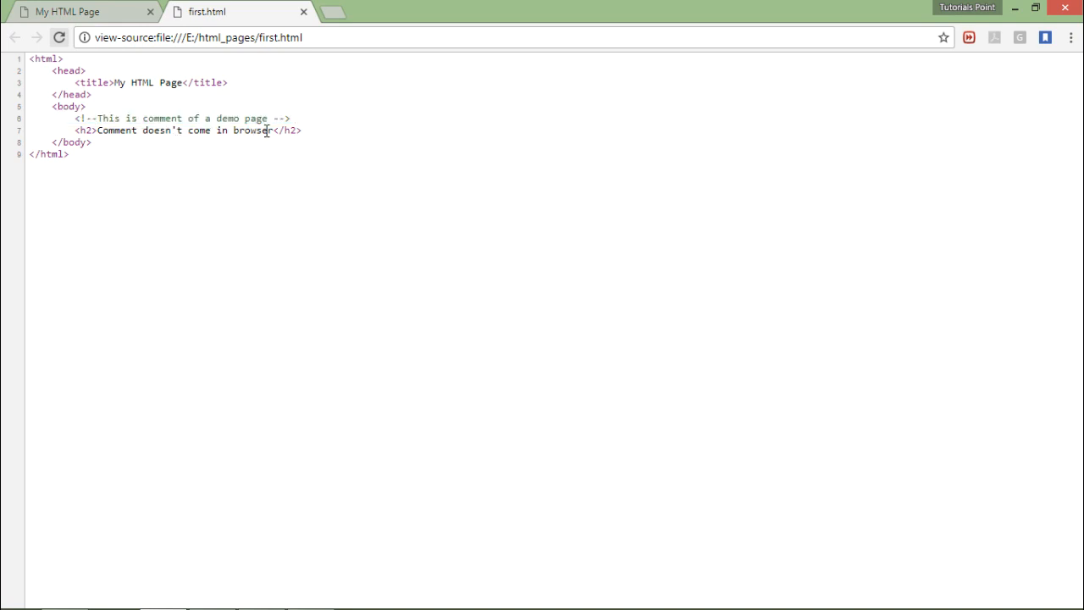
left_click(68, 11)
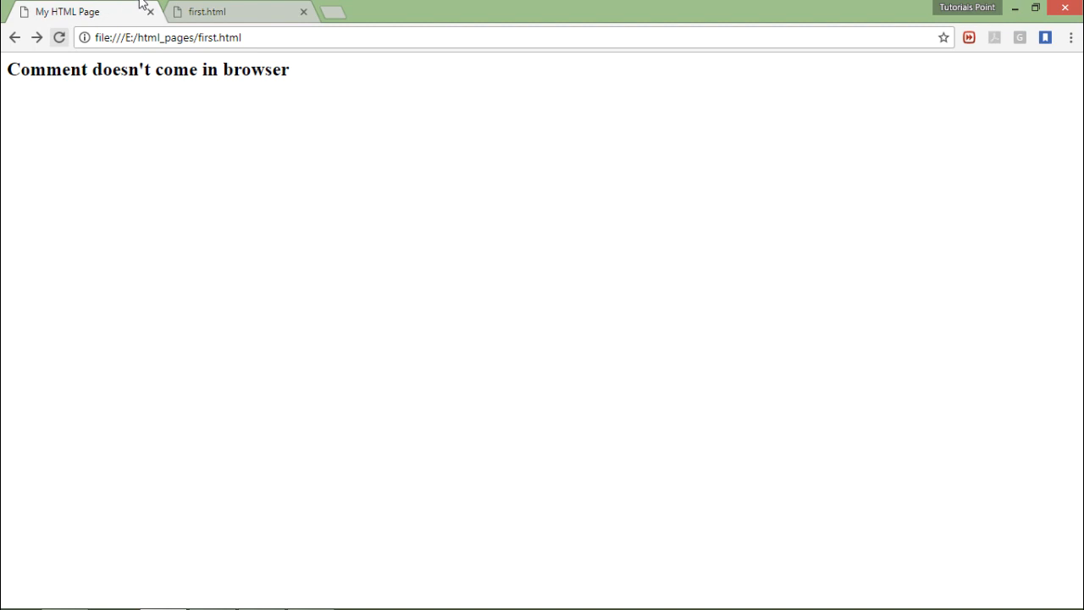
left_click(303, 12)
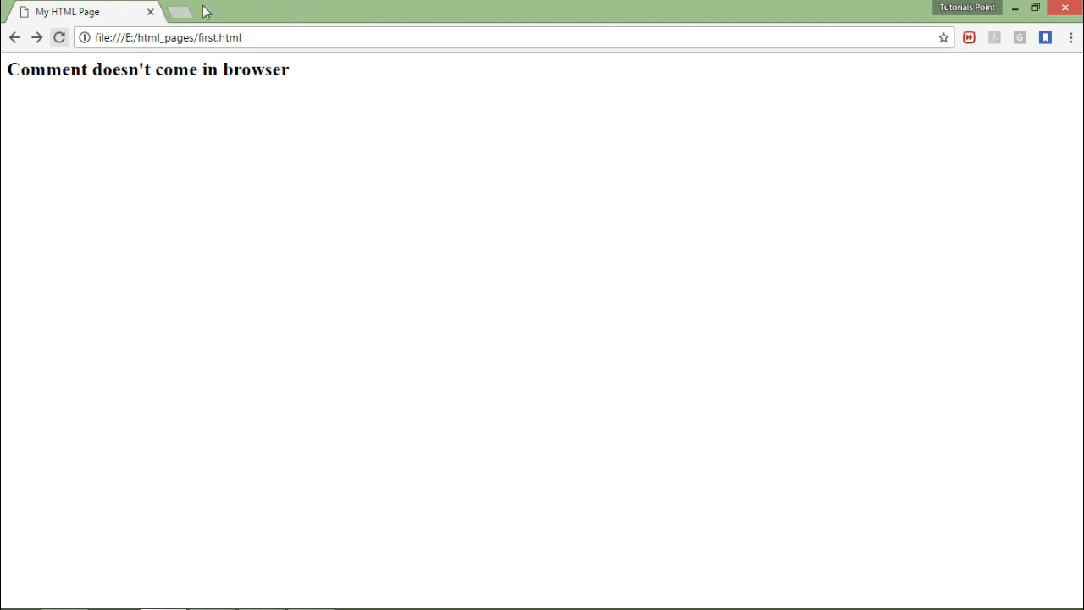